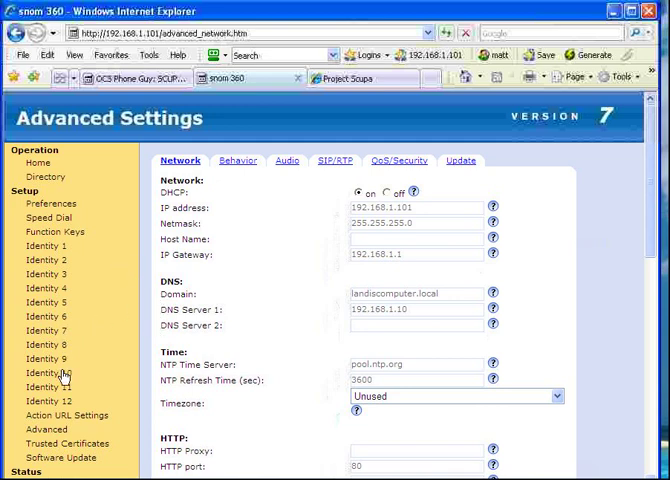
Show the QoS/Security settings down to the HTTP Server login fields.
click(398, 160)
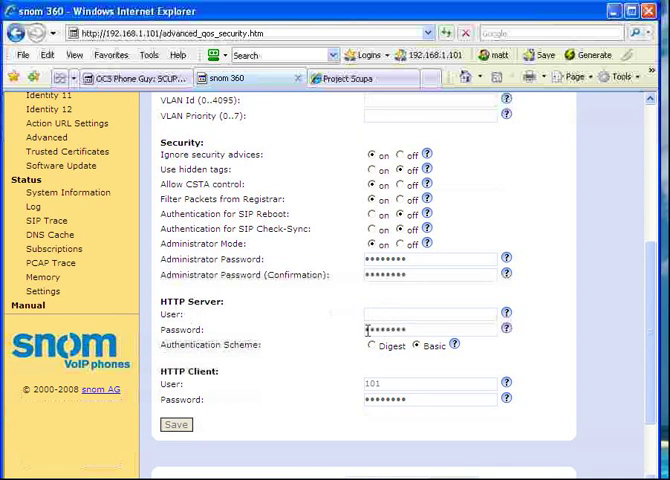